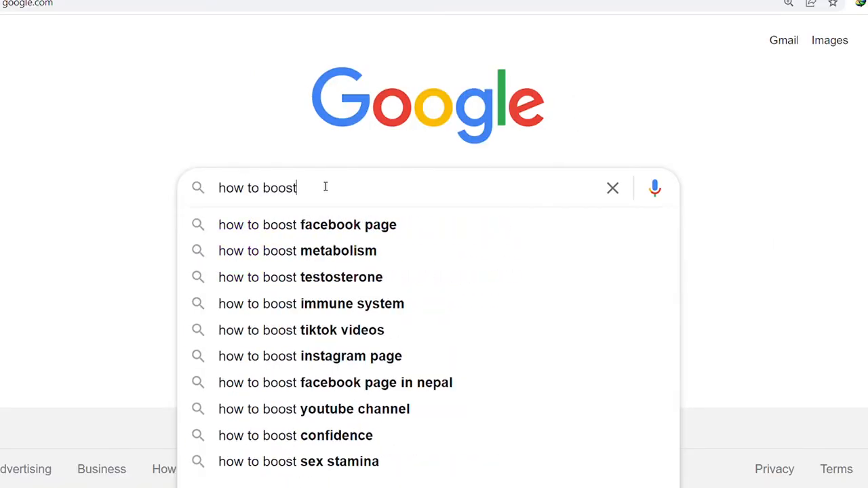
{"action": "type", "text": "how to increase"}
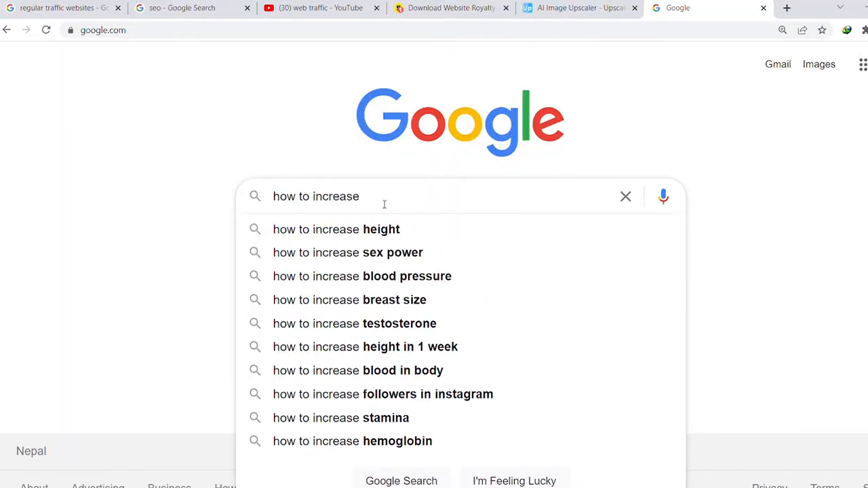
{"action": "type", "text": "website traffic"}
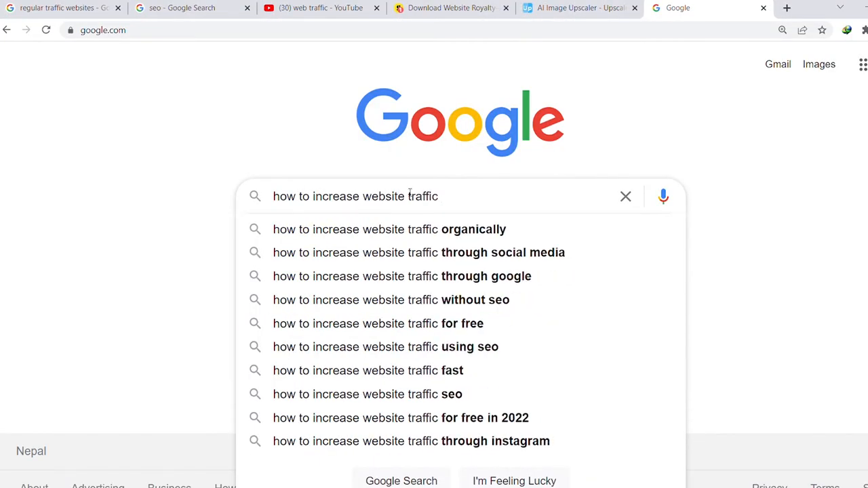